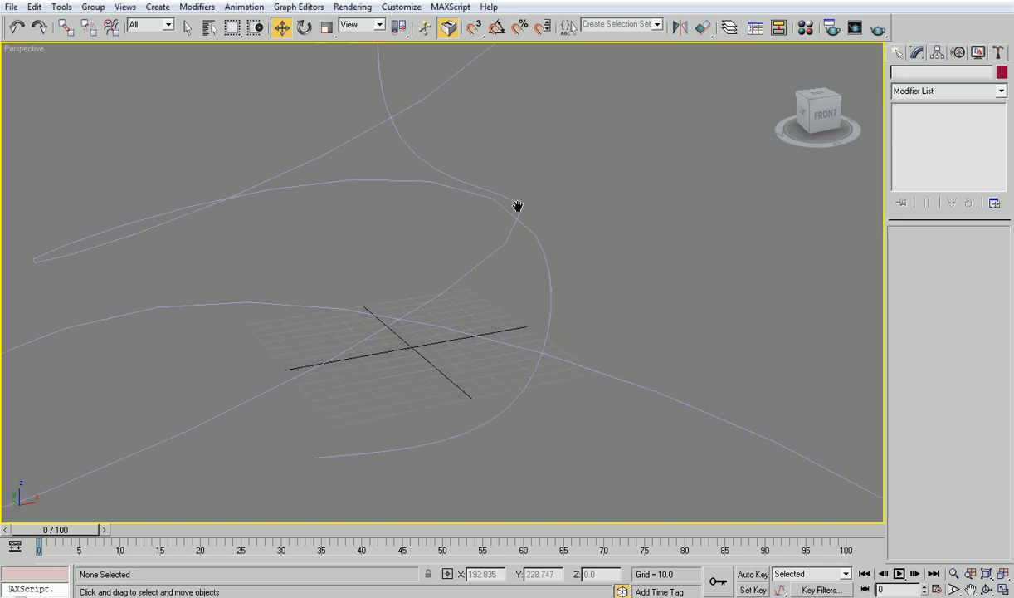
Create Box01 near the curve's end and set its size values to 10.0
left_click_drag(518, 206, 395, 221)
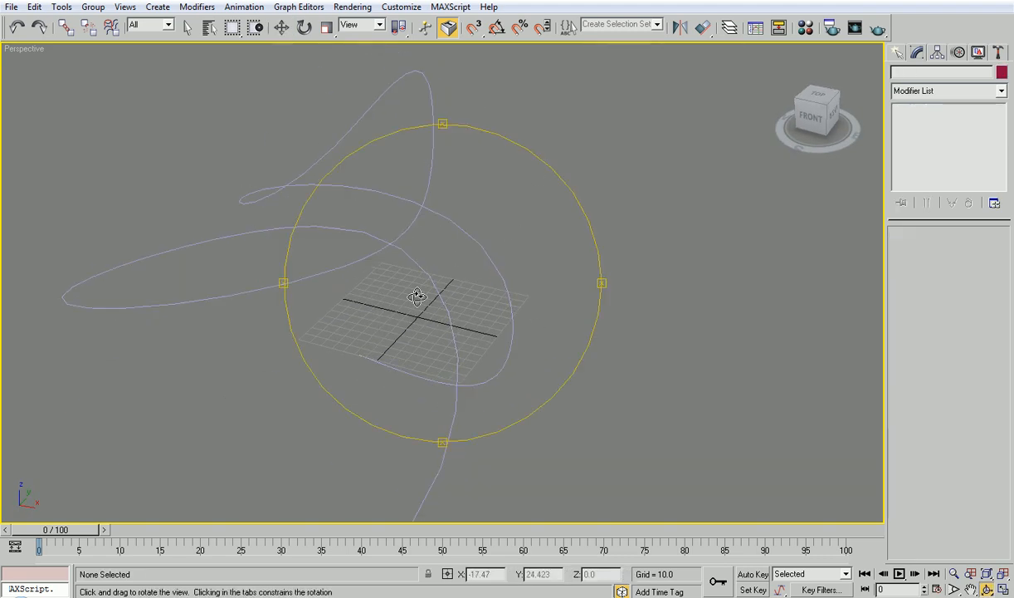
left_click_drag(418, 295, 390, 316)
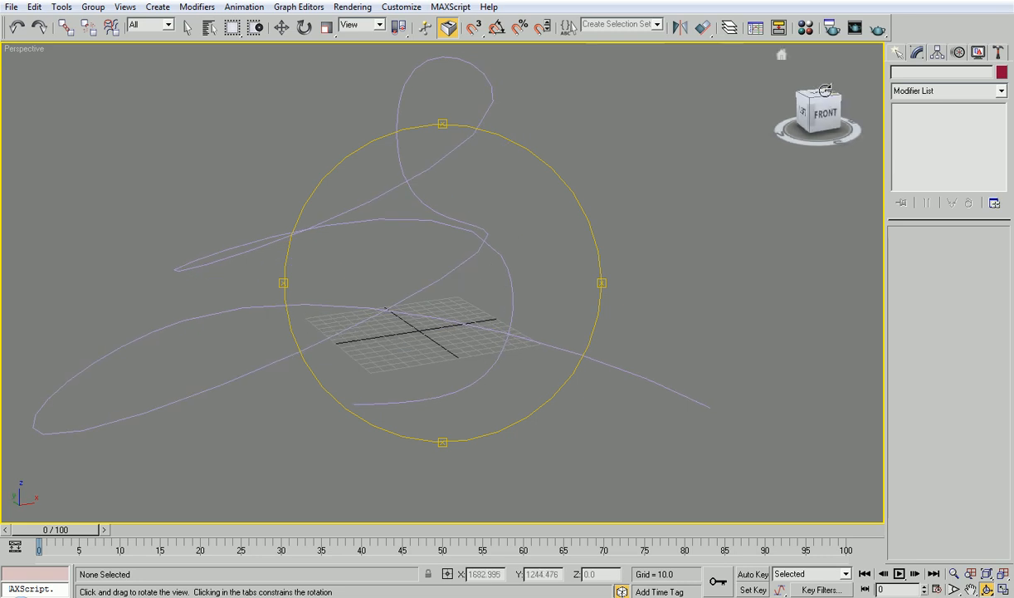
left_click(902, 74)
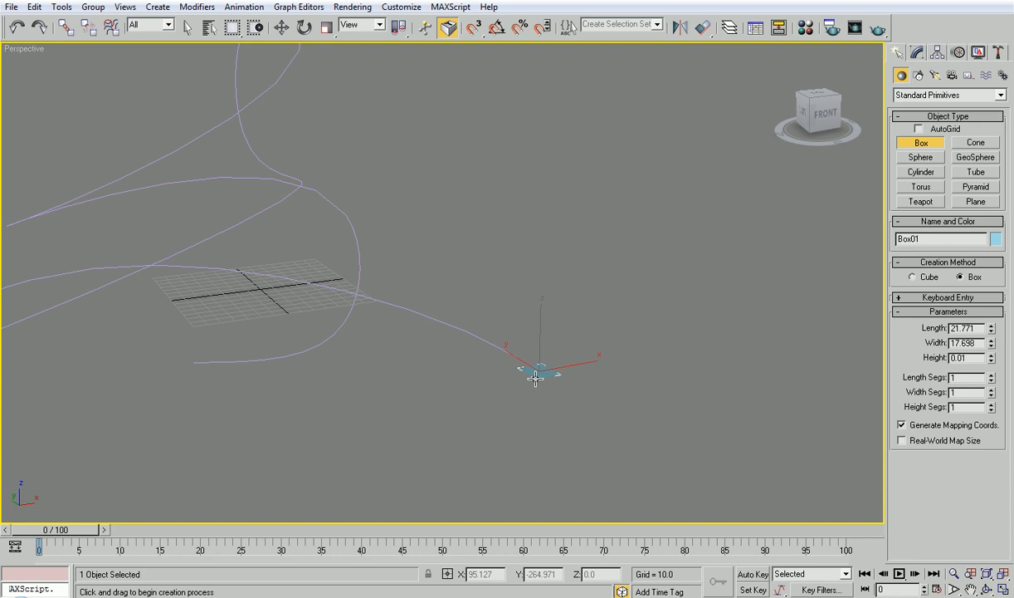
left_click_drag(534, 373, 594, 324)
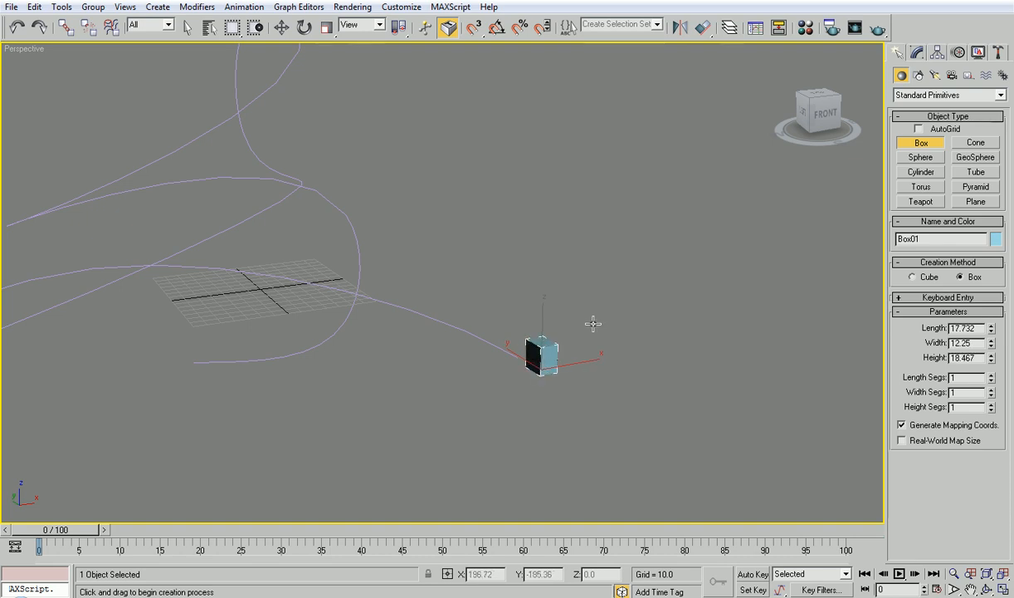
triple_click(965, 327)
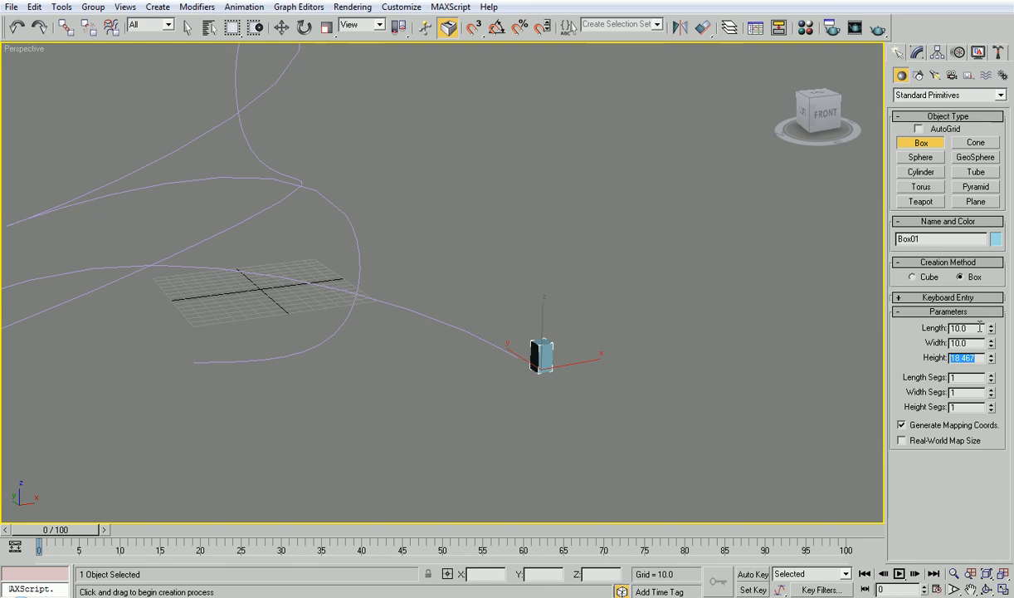
type("10.0")
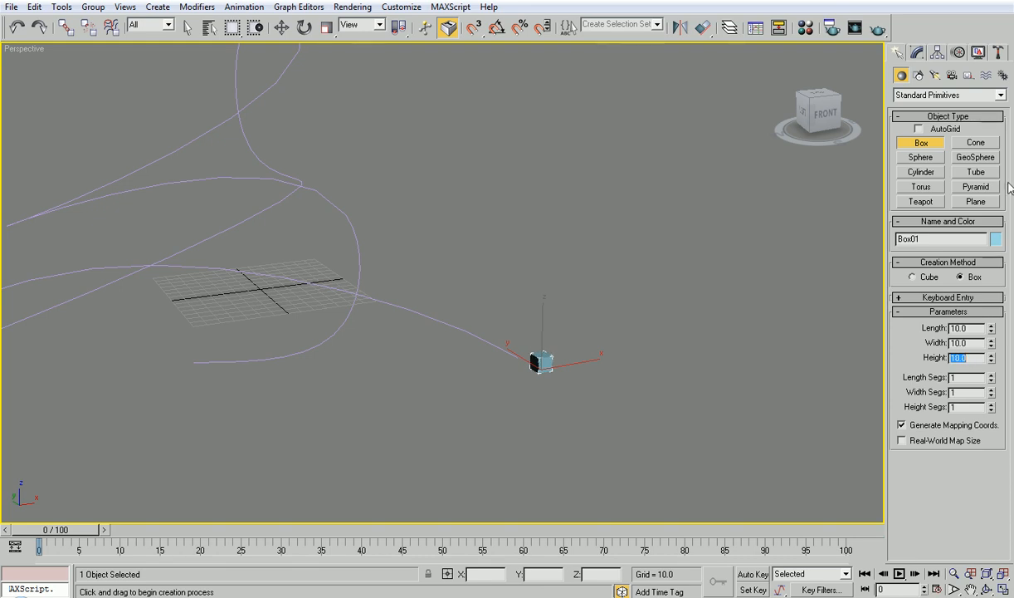
Add a Path Deform Binding (WSM) to Box01 and pick Curve01 as its path
left_click(916, 52)
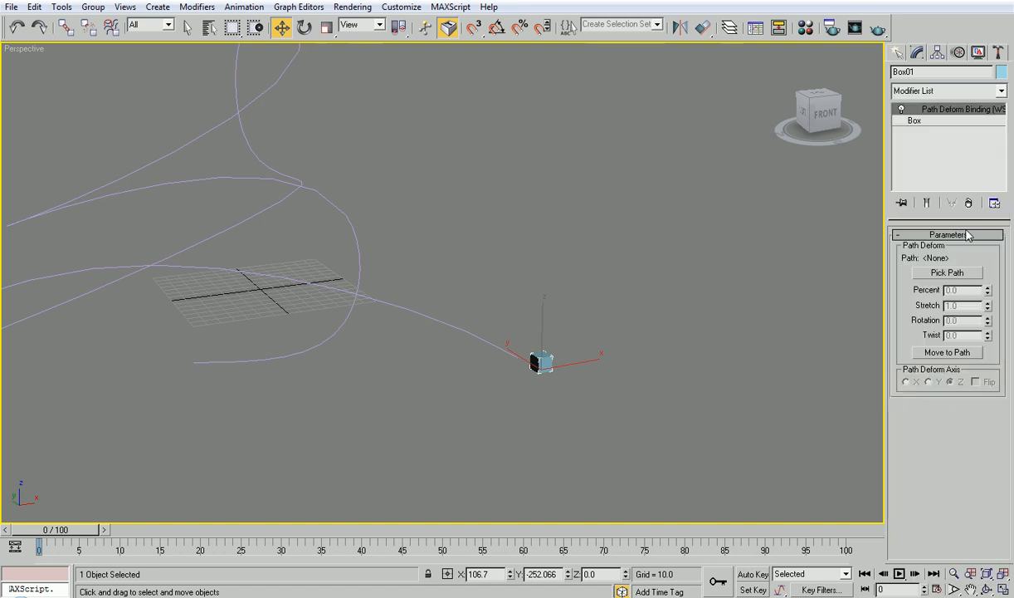
left_click(946, 273)
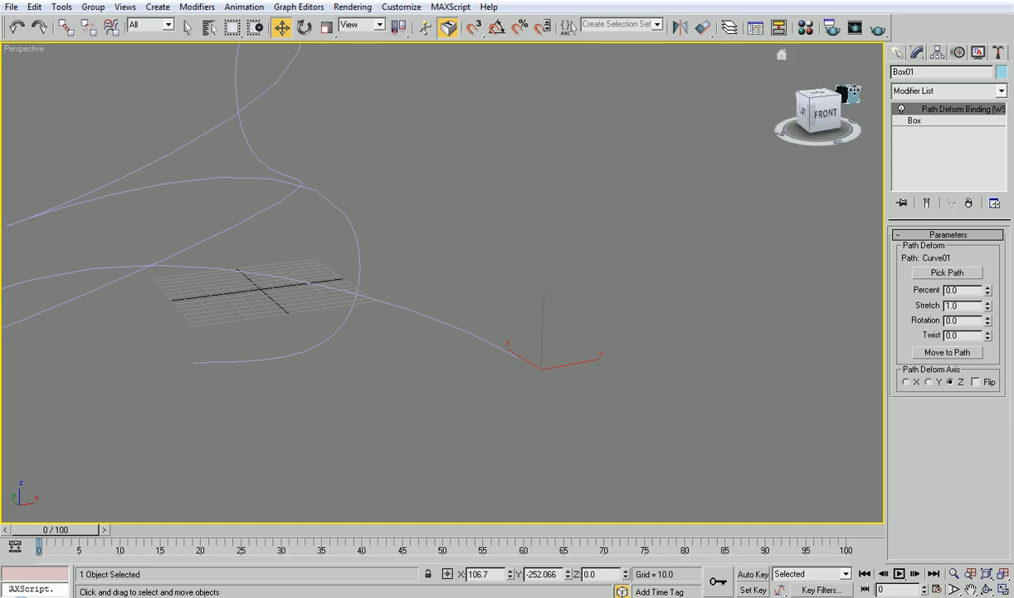
left_click(946, 352)
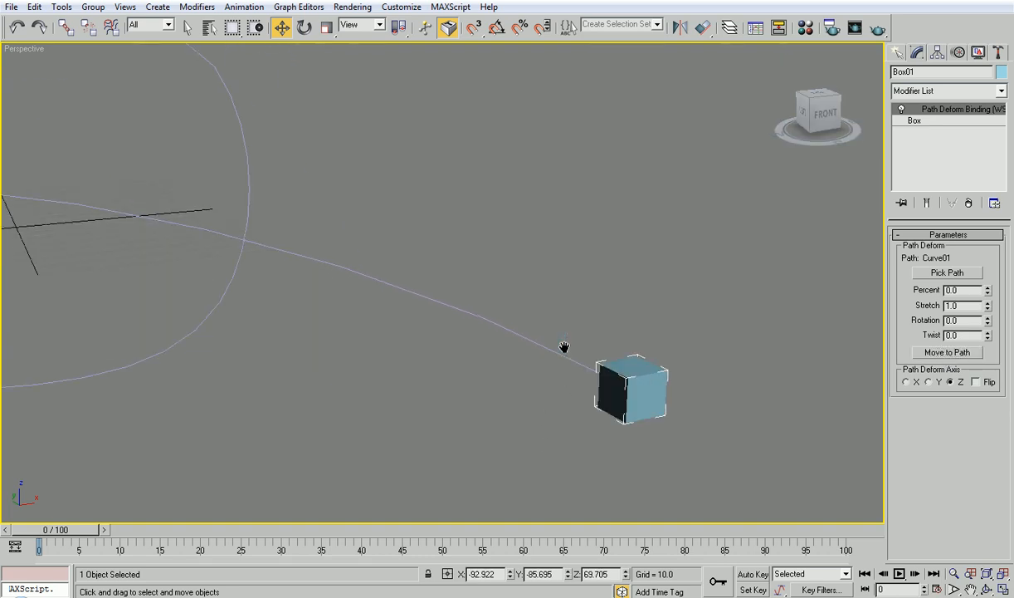
Raise the binding's Stretch to about 32.2 so the box becomes a long bar along the curve
left_click_drag(564, 346, 514, 337)
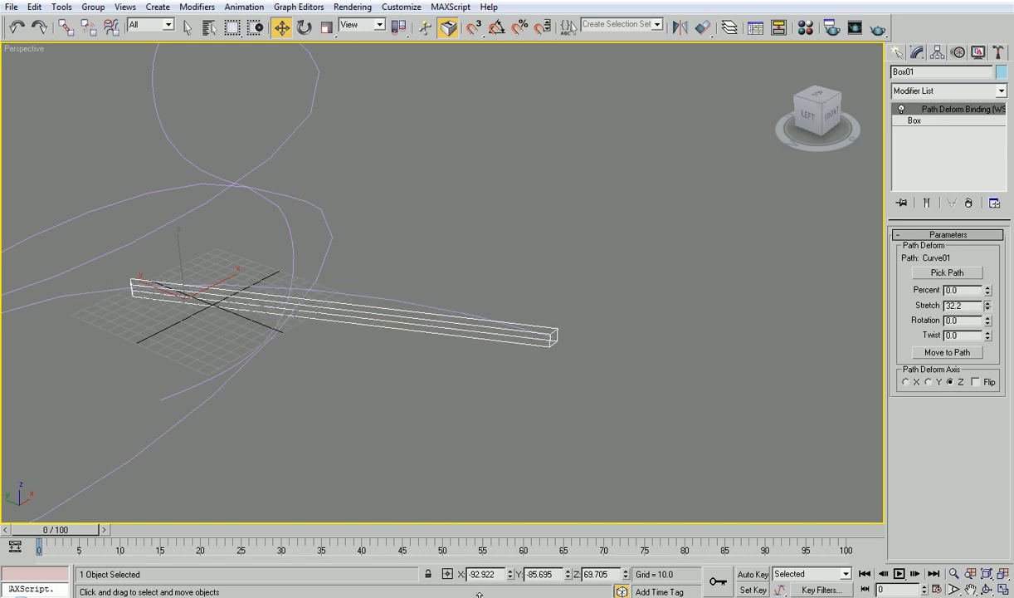
left_click_drag(988, 302, 988, 307)
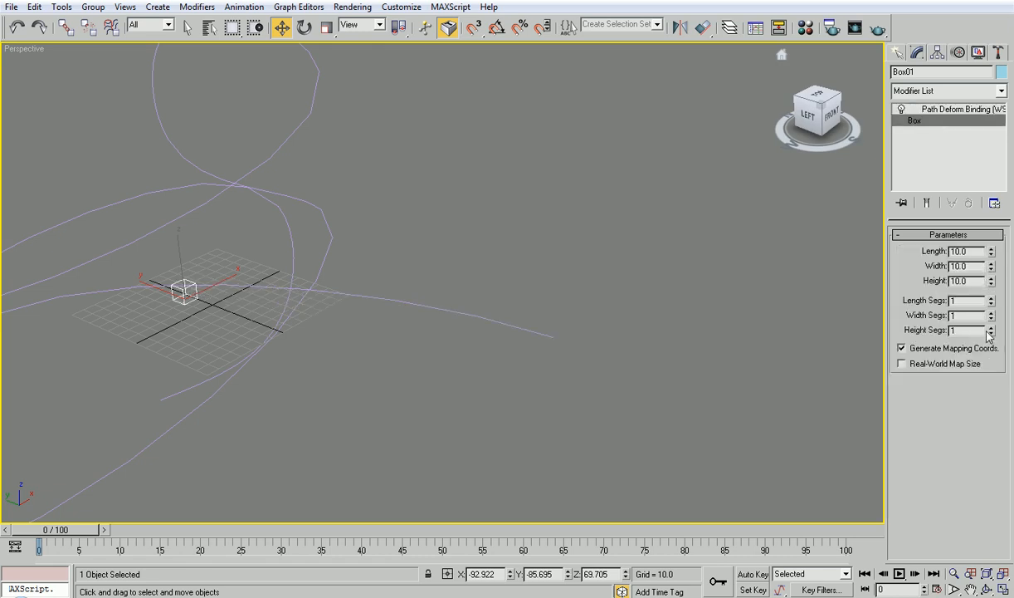
Raise the box's Height Segs to about 103 so the bar bends smoothly
left_click(990, 327)
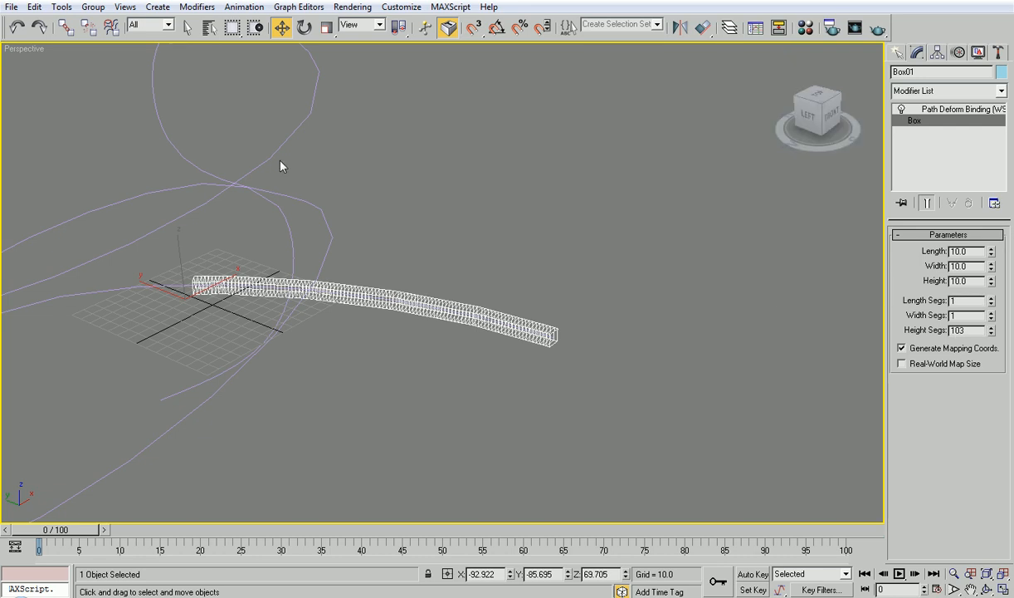
mouse_move(548, 393)
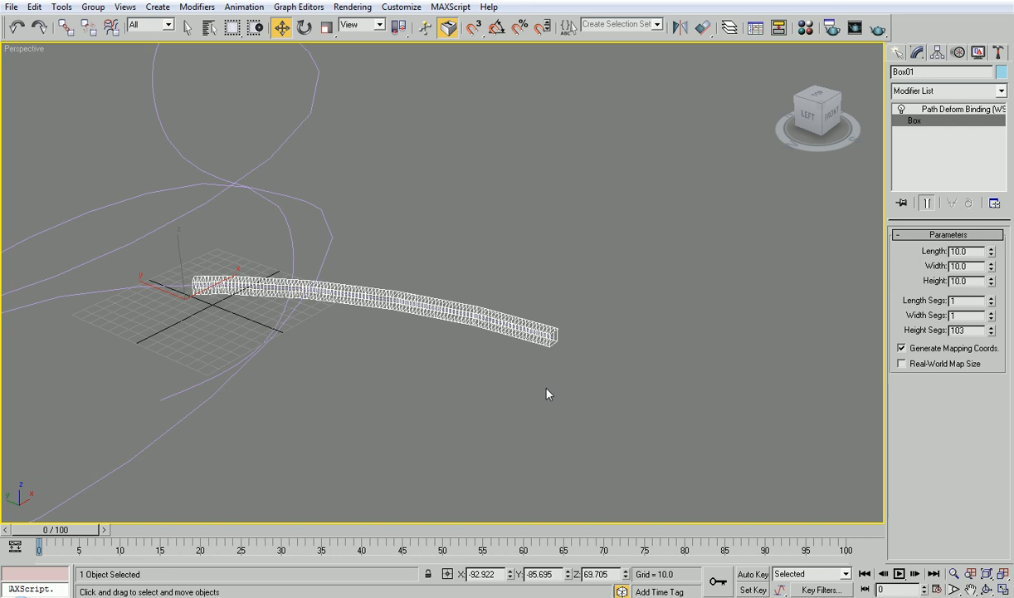
triple_click(959, 329)
type("200")
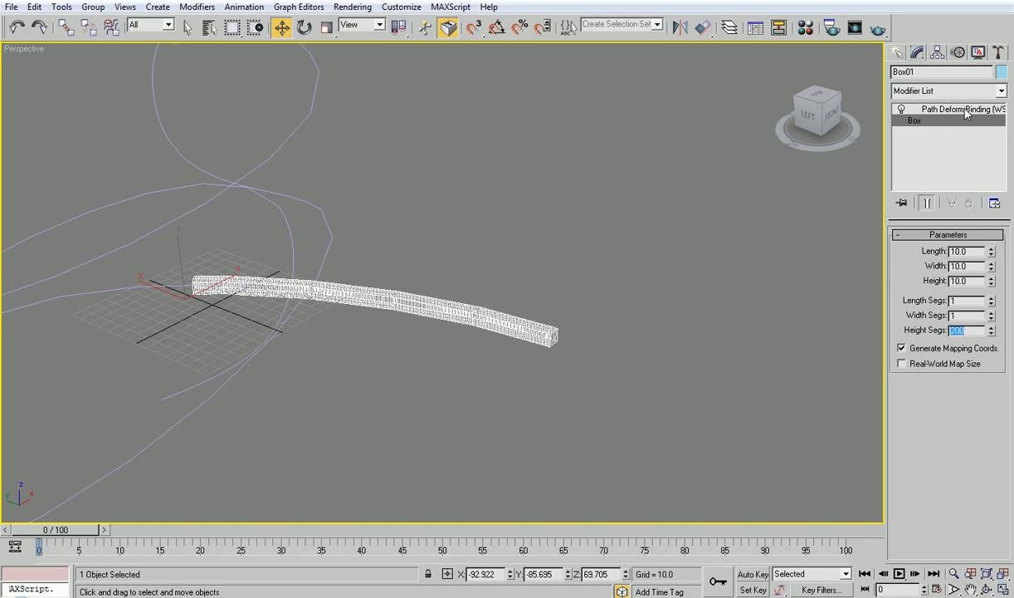
Adjust the binding's Stretch, then give the box 200 height segments
left_click(946, 110)
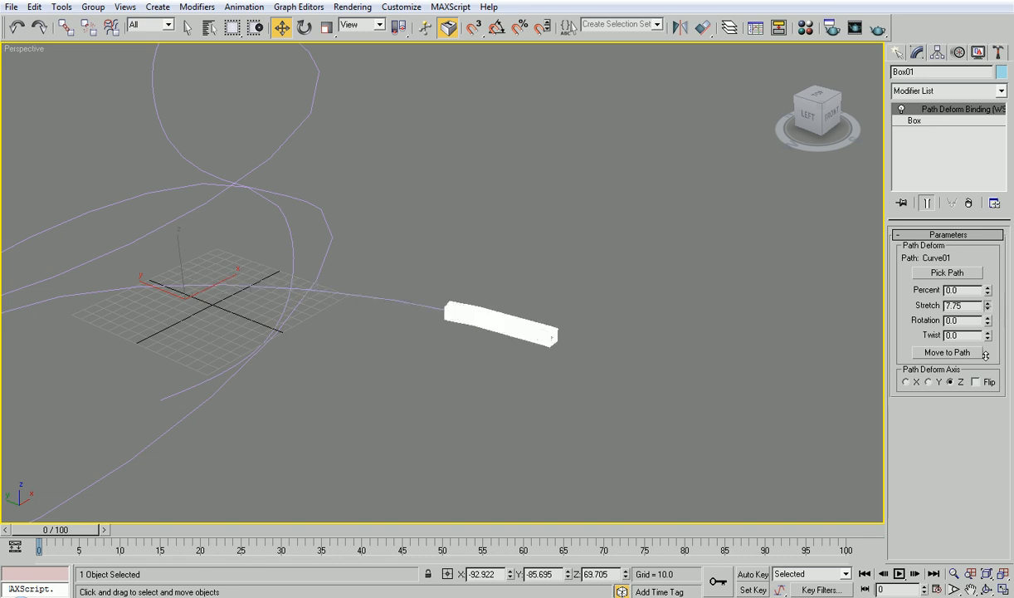
left_click_drag(988, 302, 988, 282)
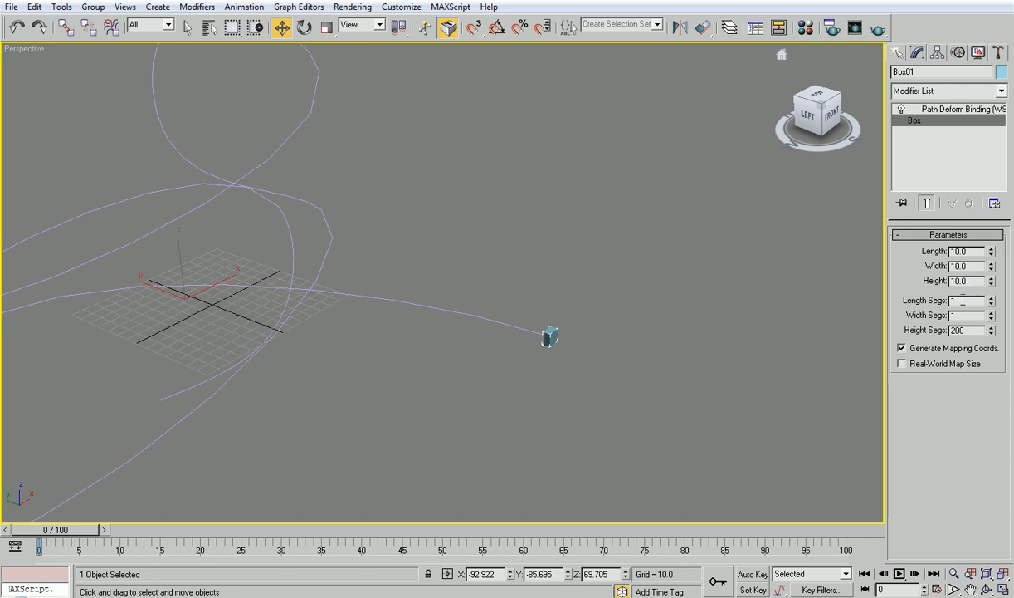
Set the box Length to 2.0 with reduced width, keeping it bound to the curve
triple_click(959, 251)
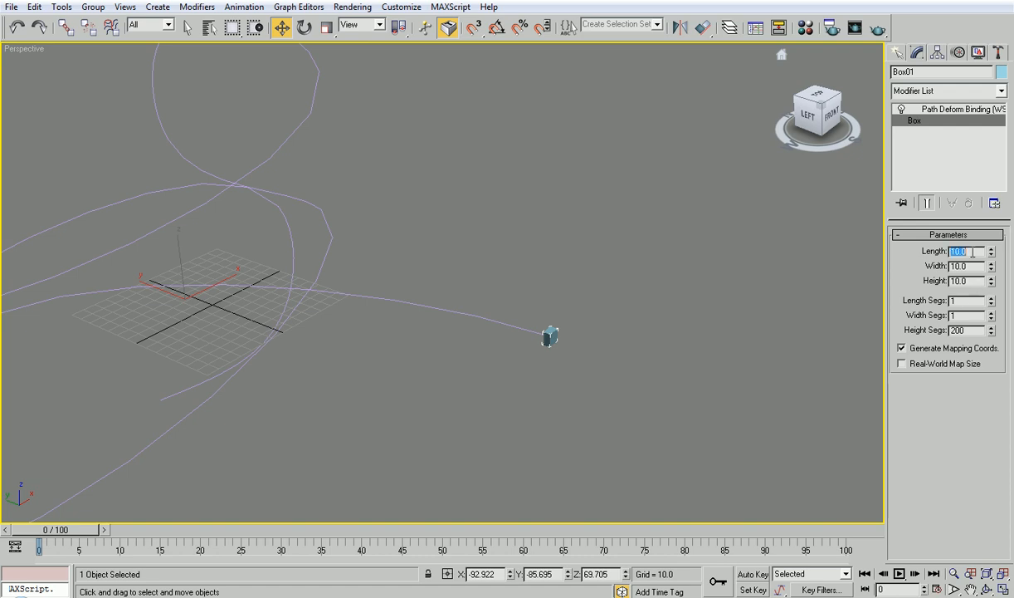
key("Tab")
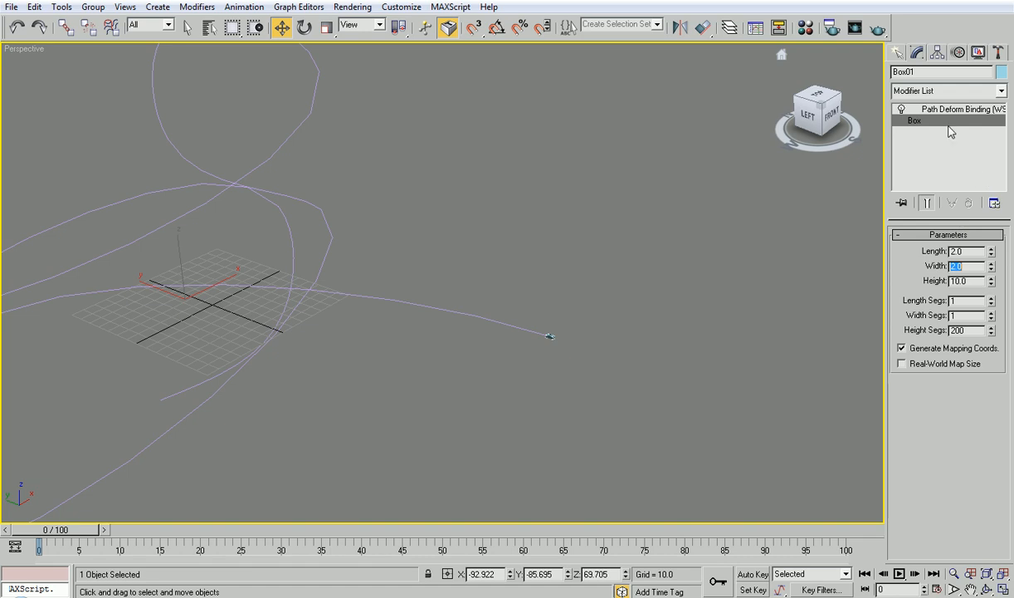
left_click(962, 110)
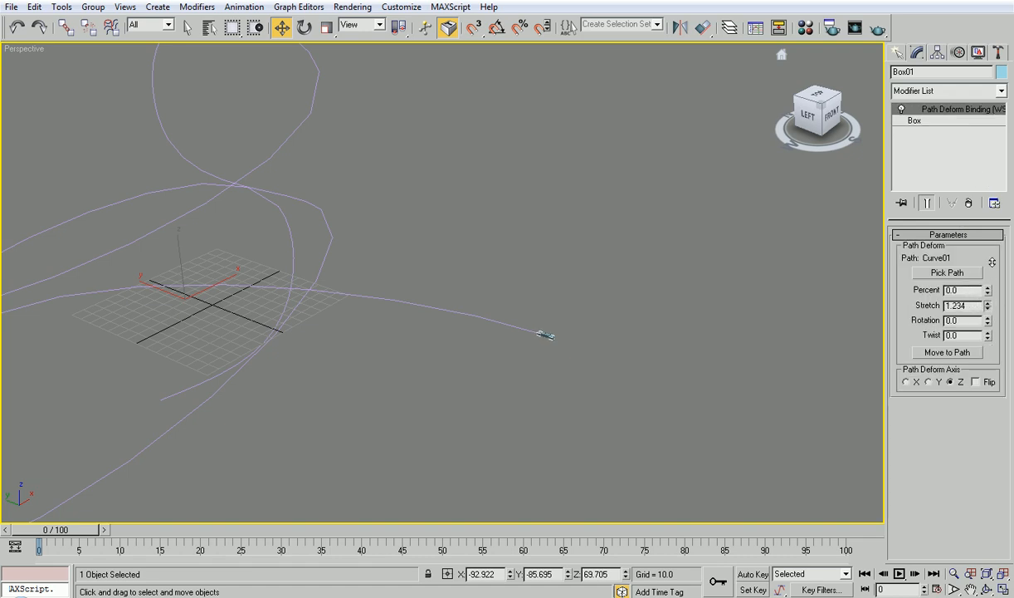